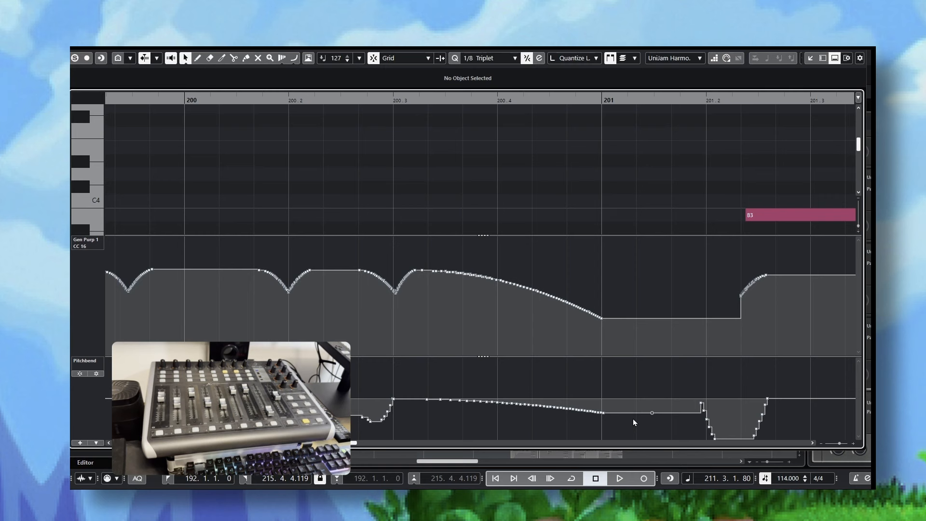
# - Start playback of the harmonica part from the left locator at bar 192
pyautogui.click(619, 478)
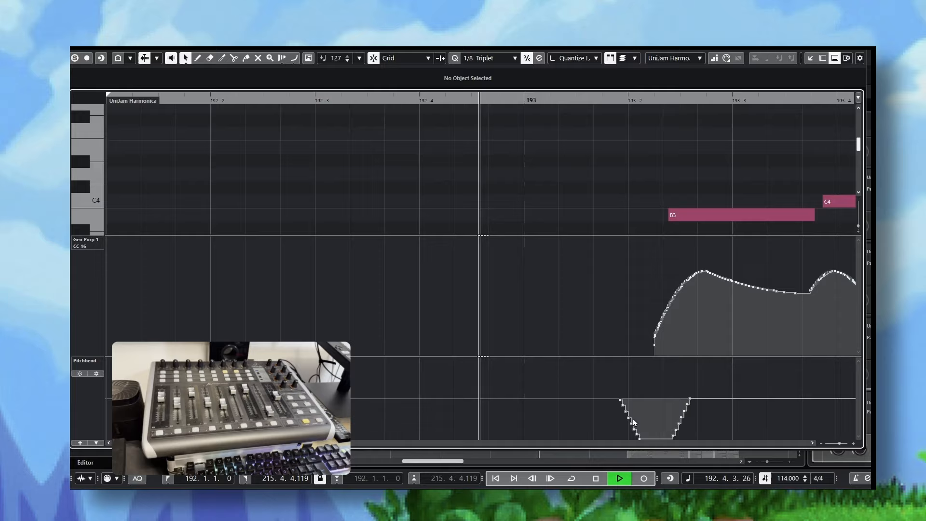